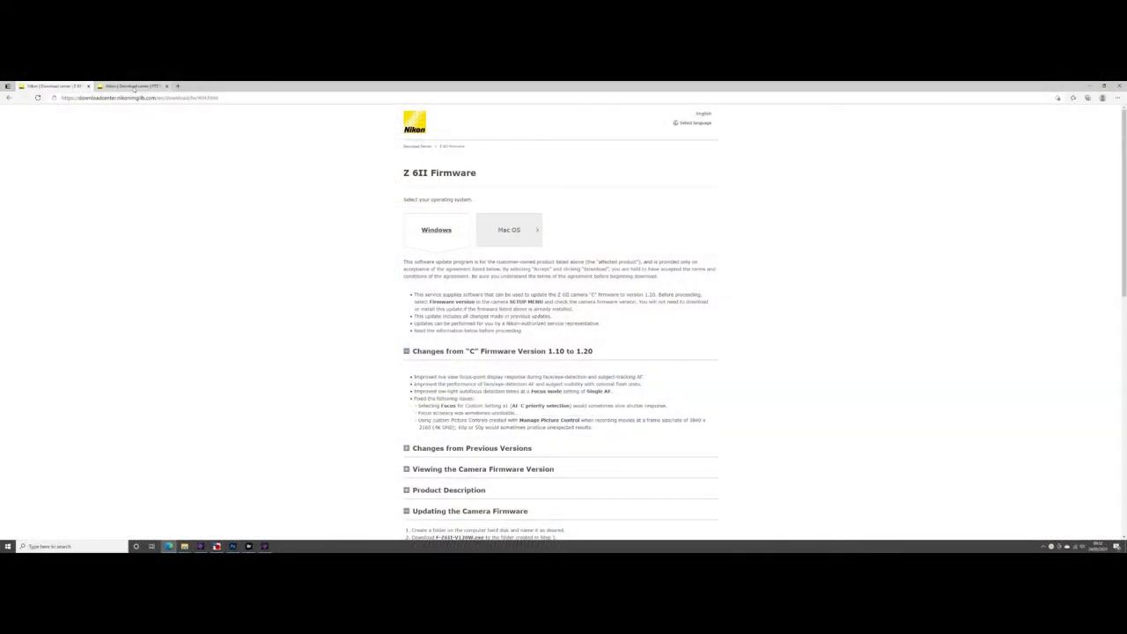
# Switch to the FTZ Firmware download page and scroll toward its license agreement.
pyautogui.click(132, 86)
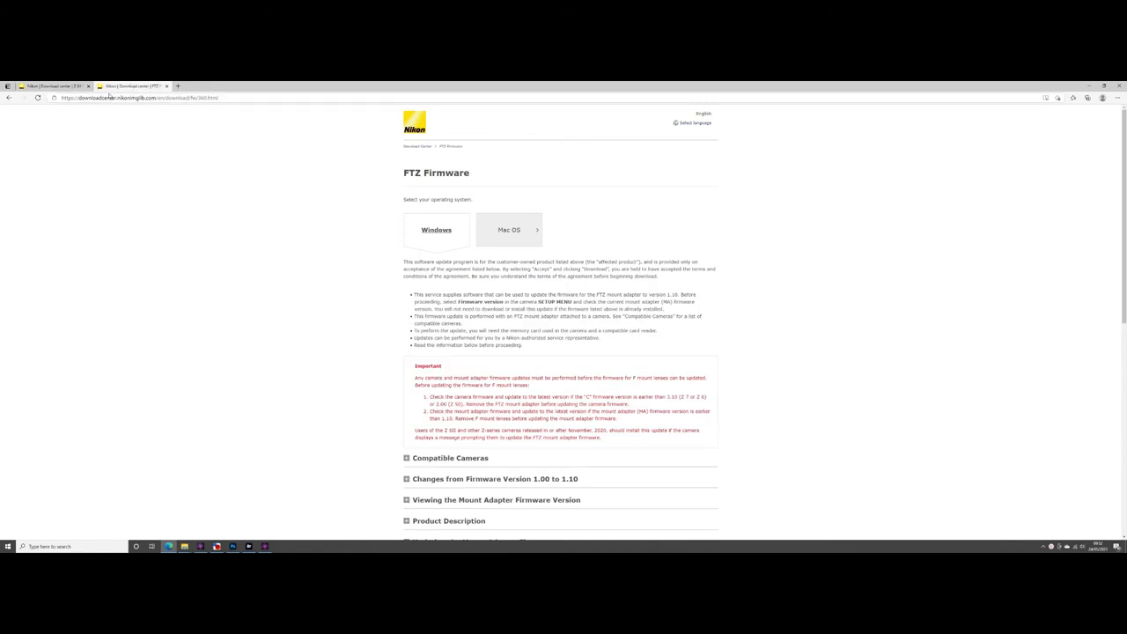
pyautogui.moveTo(136, 85)
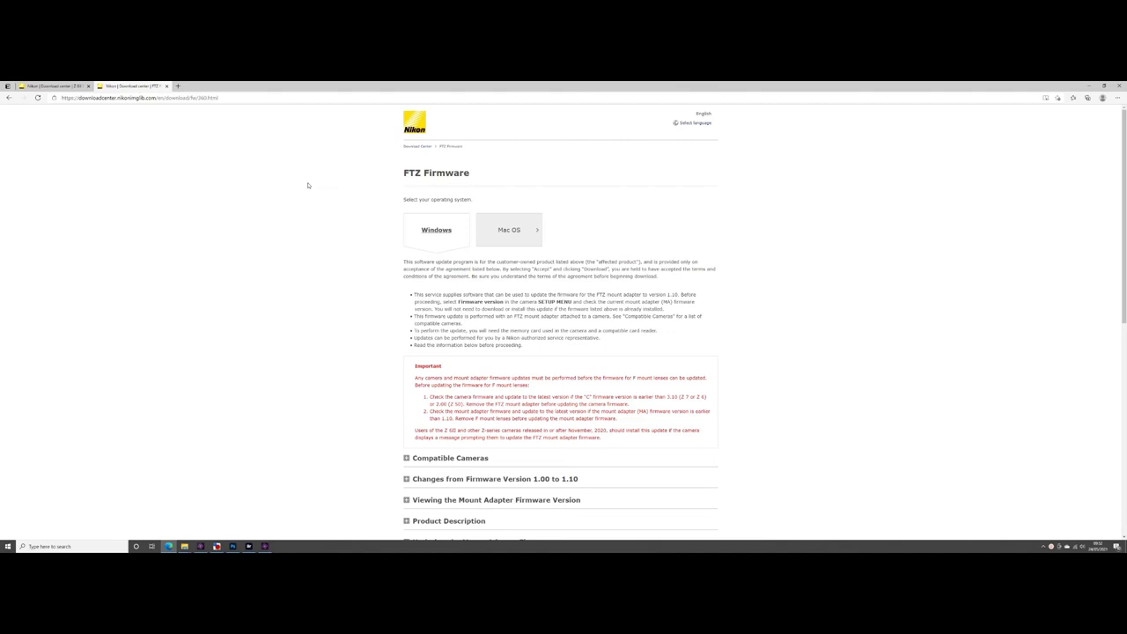
pyautogui.moveTo(318, 300)
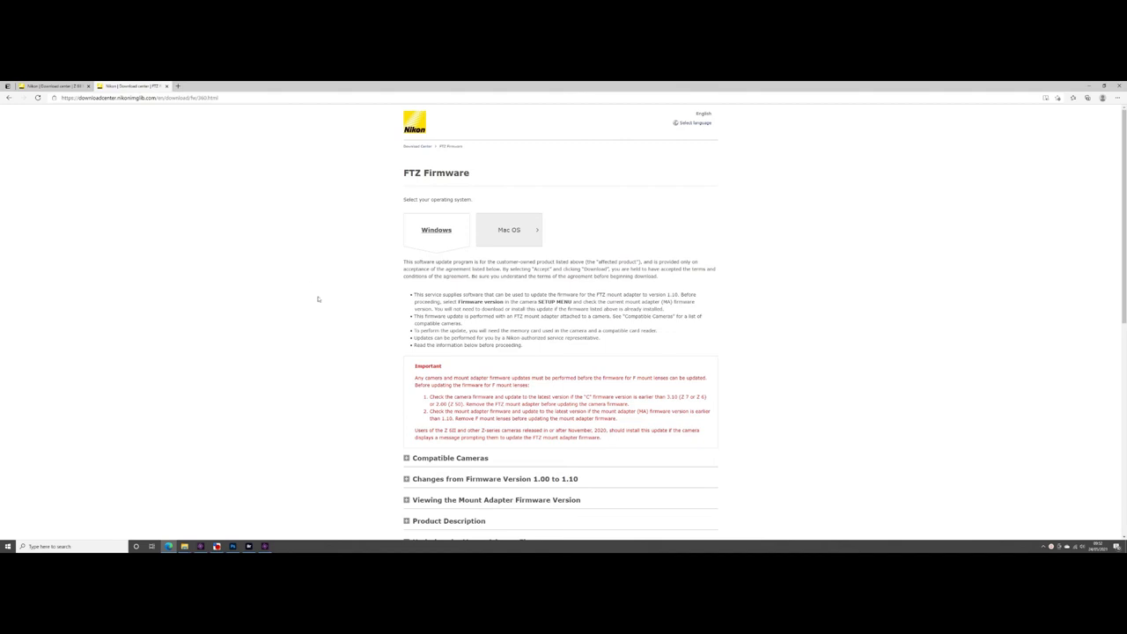
pyautogui.scroll(-3)
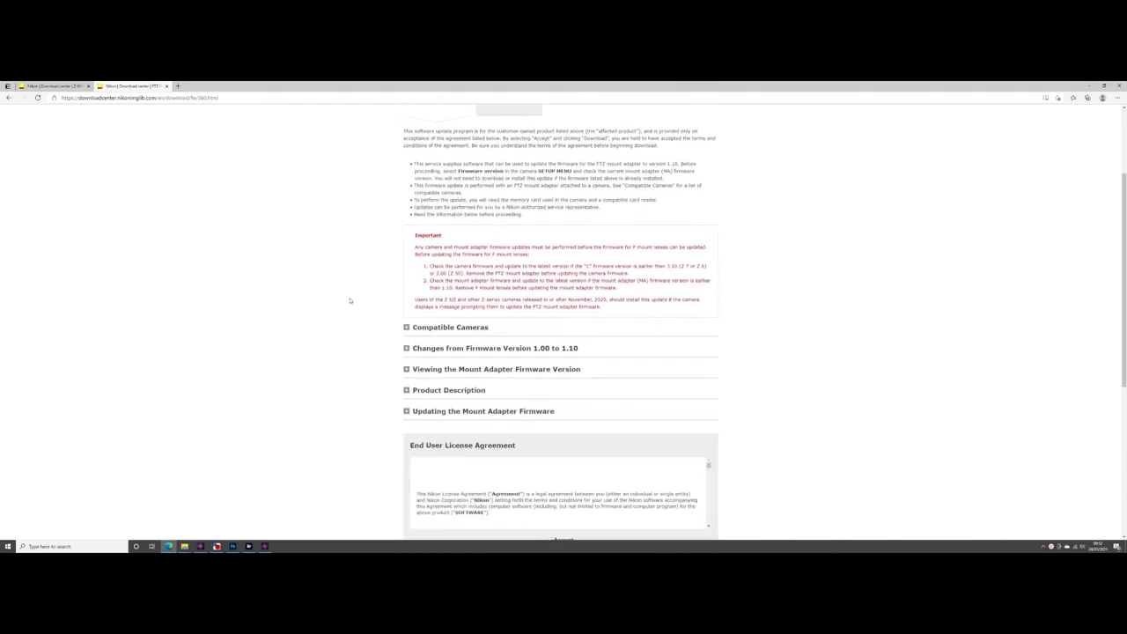
pyautogui.scroll(-3)
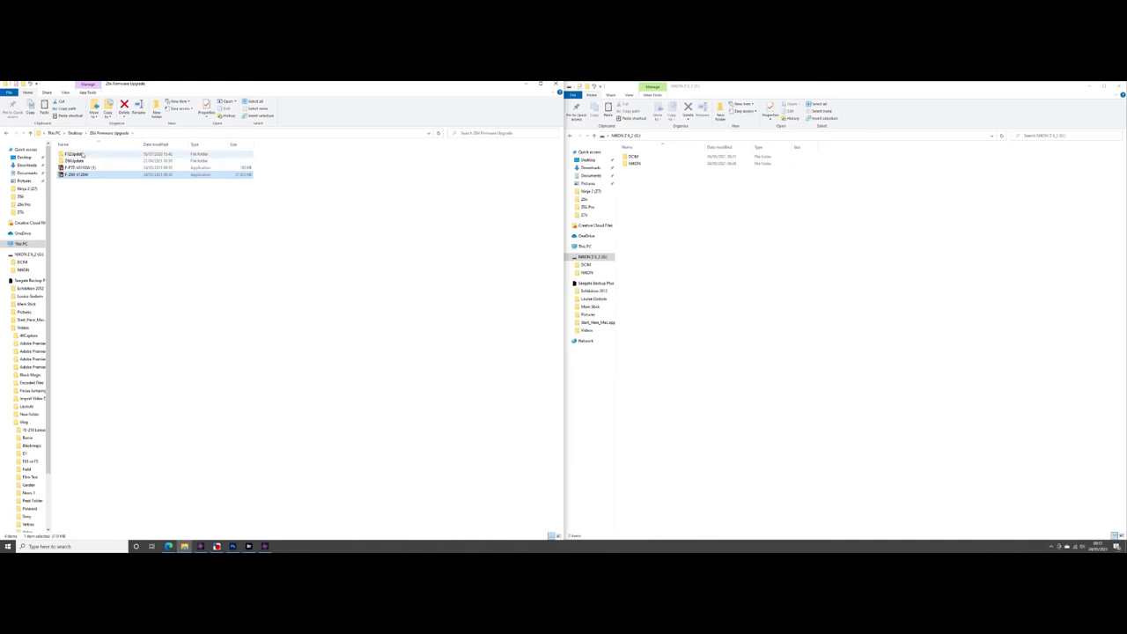
# Open the extracted Z6IIUpdate folder to reveal its firmware BIN file.
pyautogui.doubleClick(75, 161)
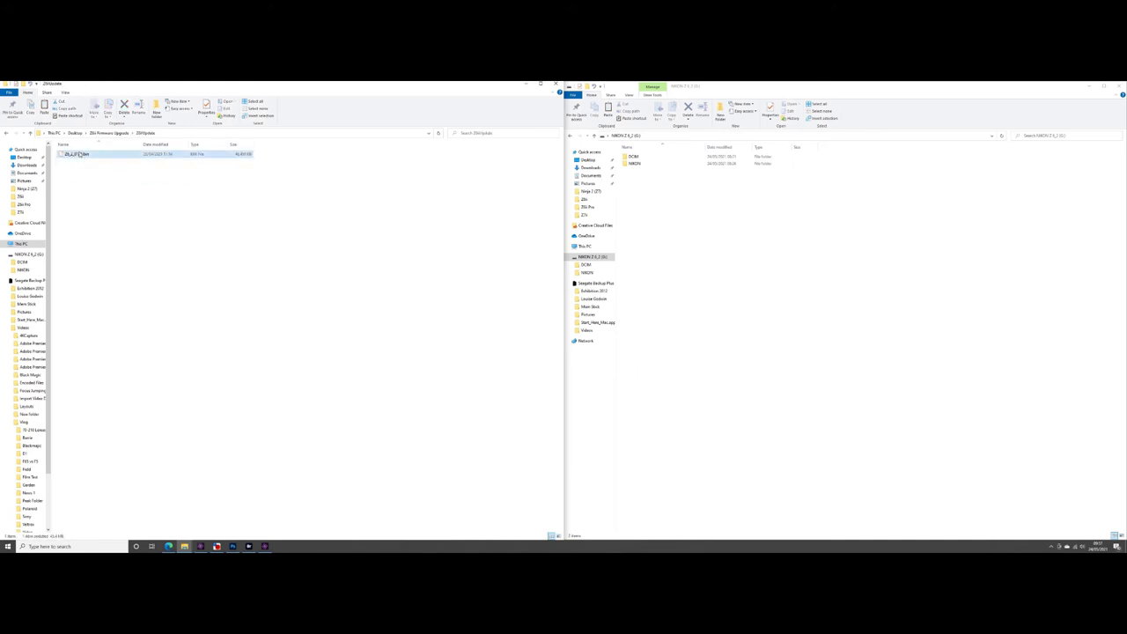